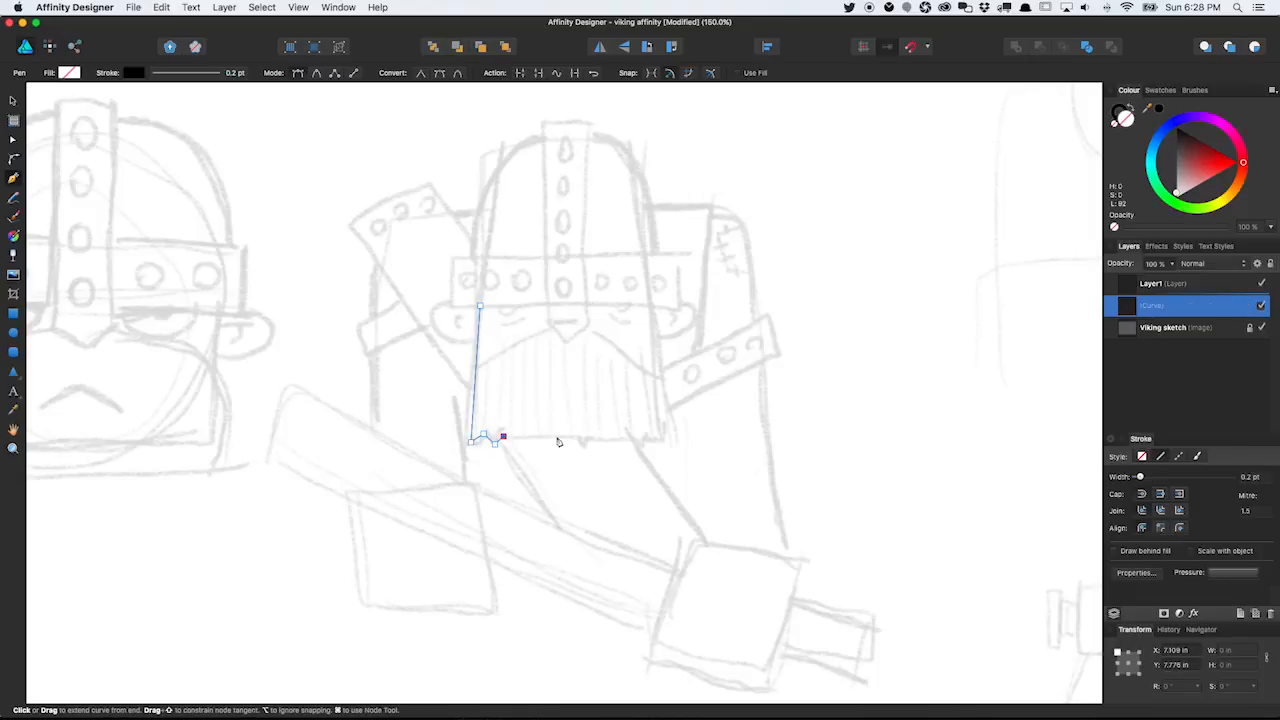
# Add jagged nodes along the beard's bottom edge and draw a rectangle over the helmet sketch
pyautogui.click(630, 437)
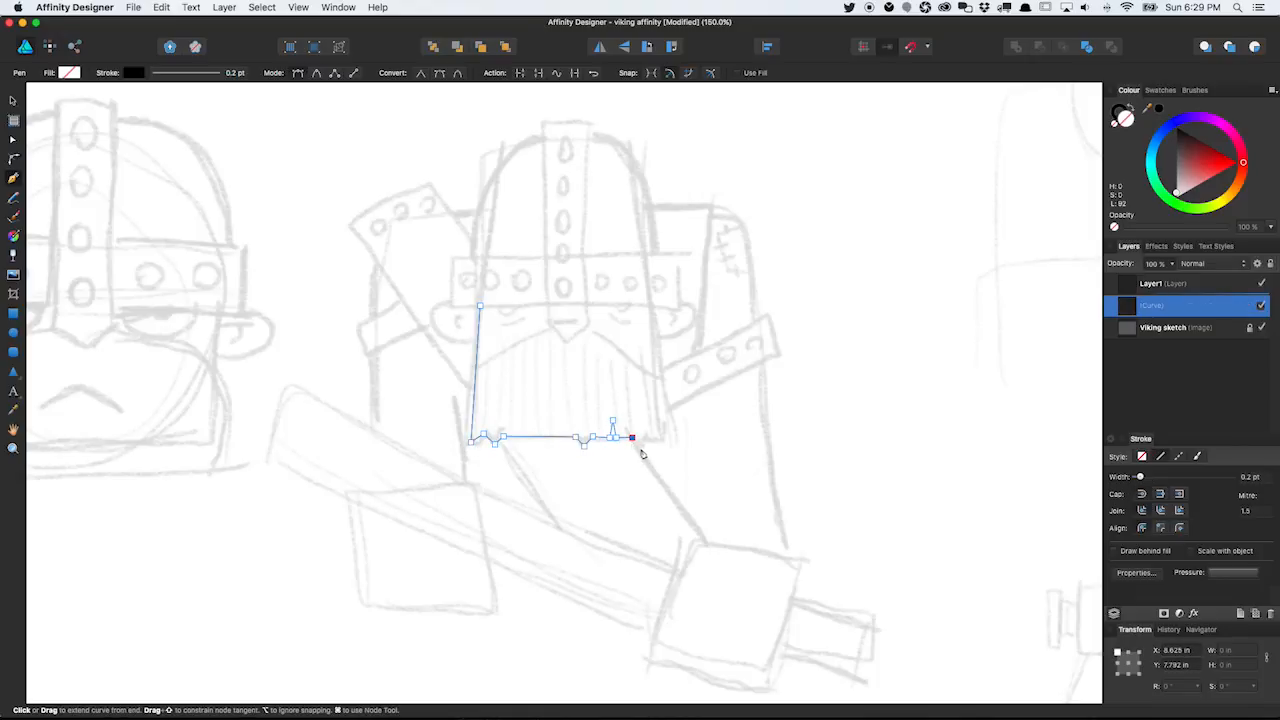
pyautogui.click(653, 307)
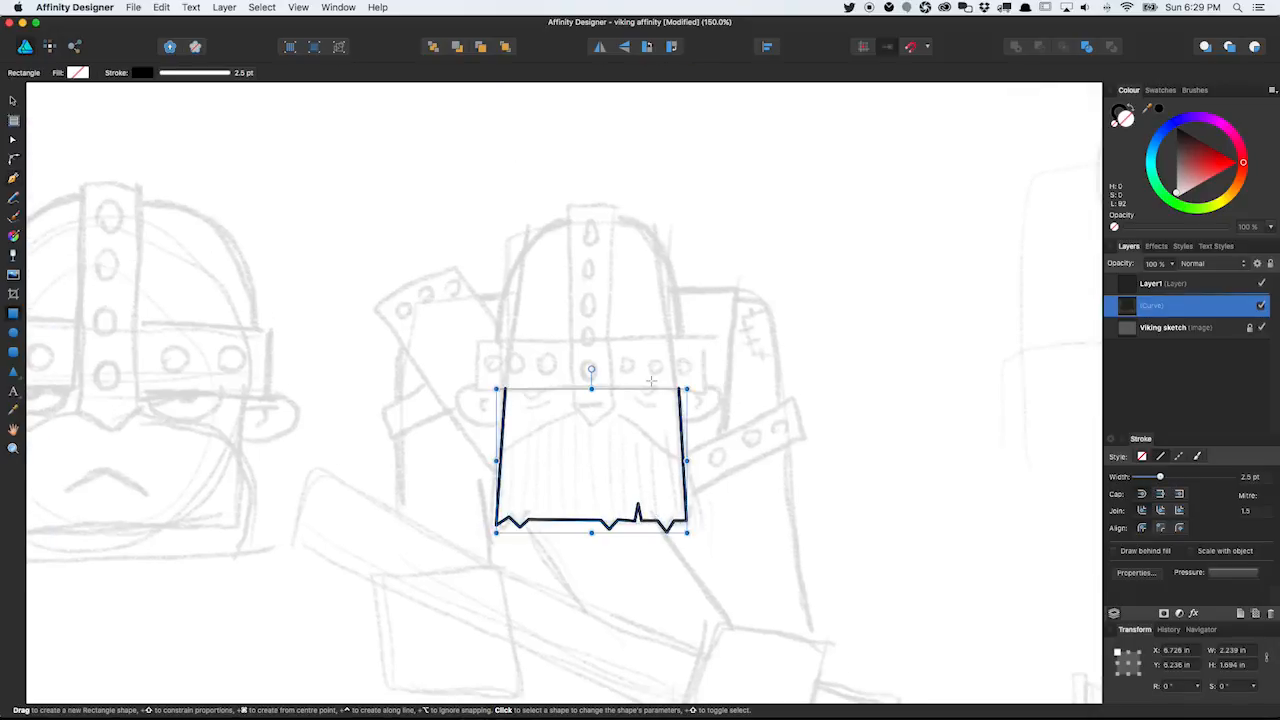
pyautogui.moveTo(478, 335); pyautogui.dragTo(705, 390)
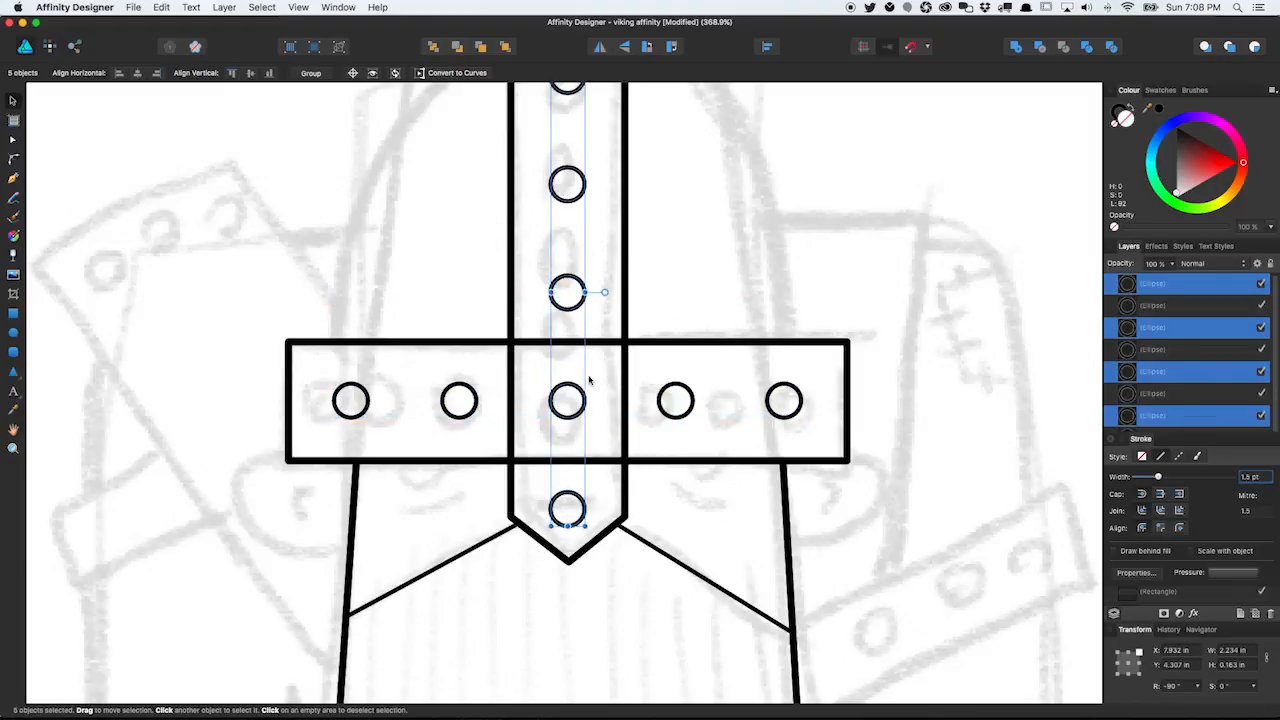
# Select the helmet's rivet circles and place a copy of the eye on the right side
pyautogui.click(13, 139)
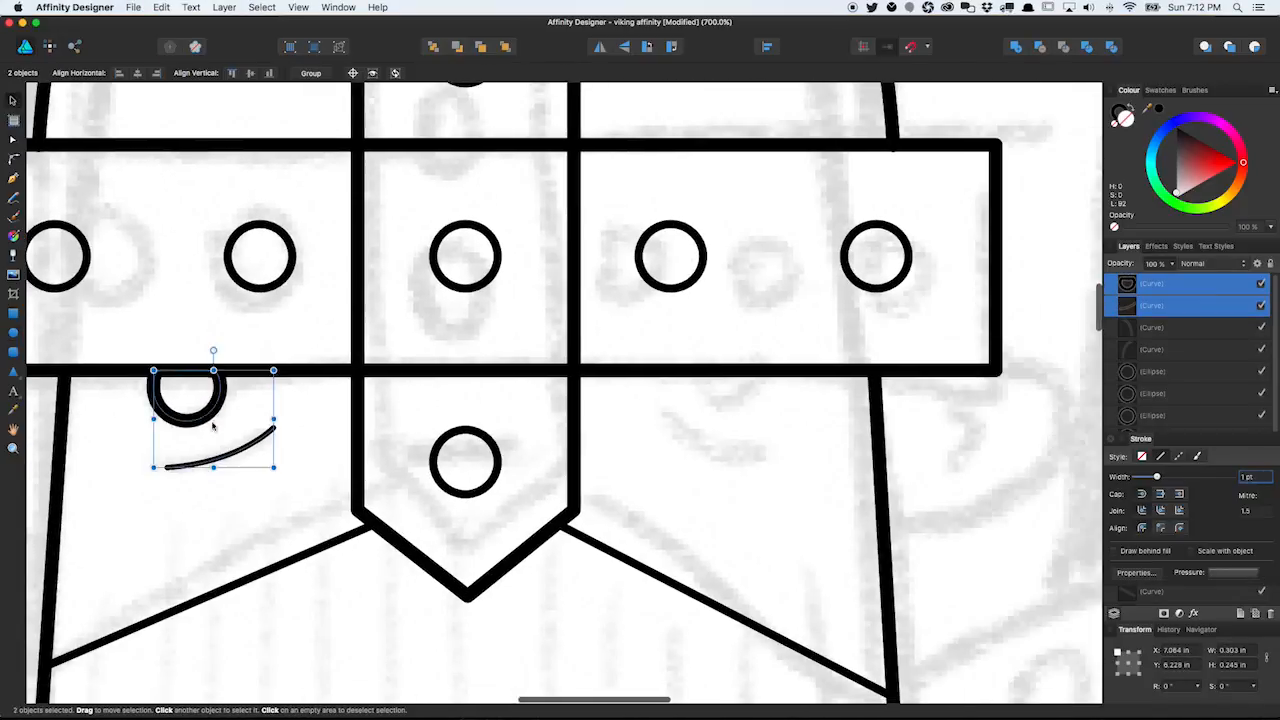
pyautogui.moveTo(213, 420); pyautogui.dragTo(698, 420)
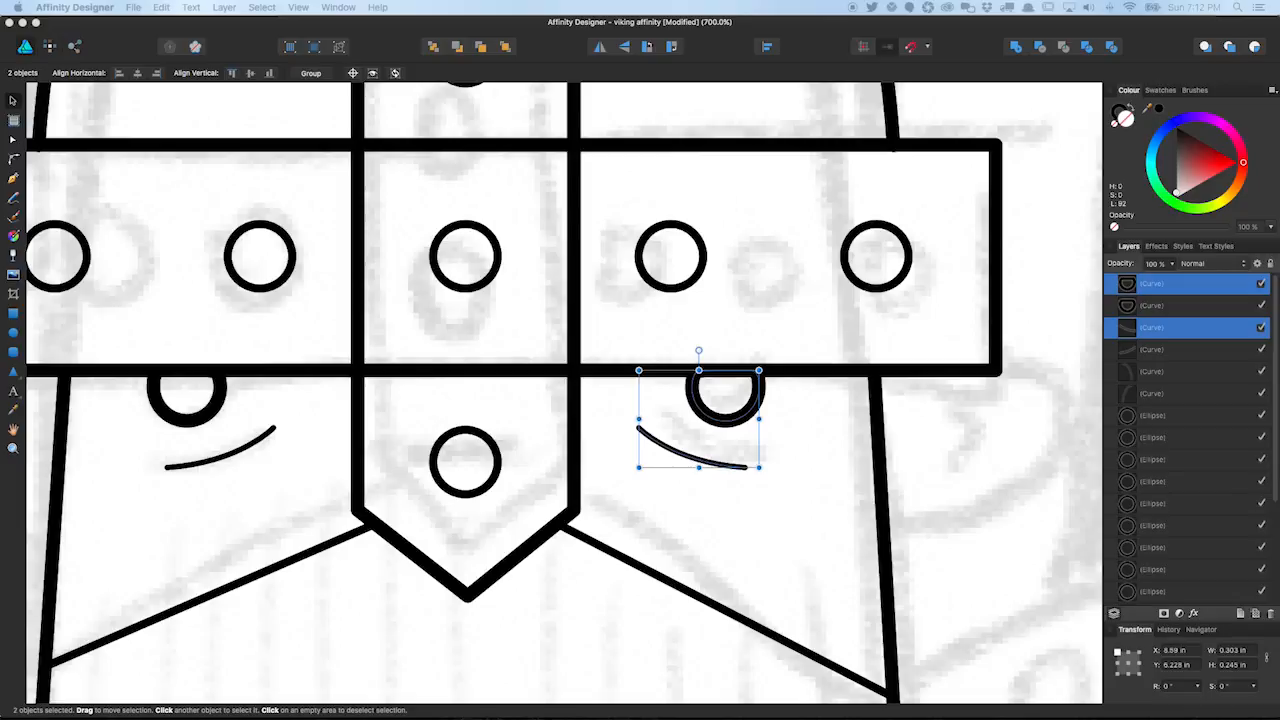
pyautogui.click(14, 178)
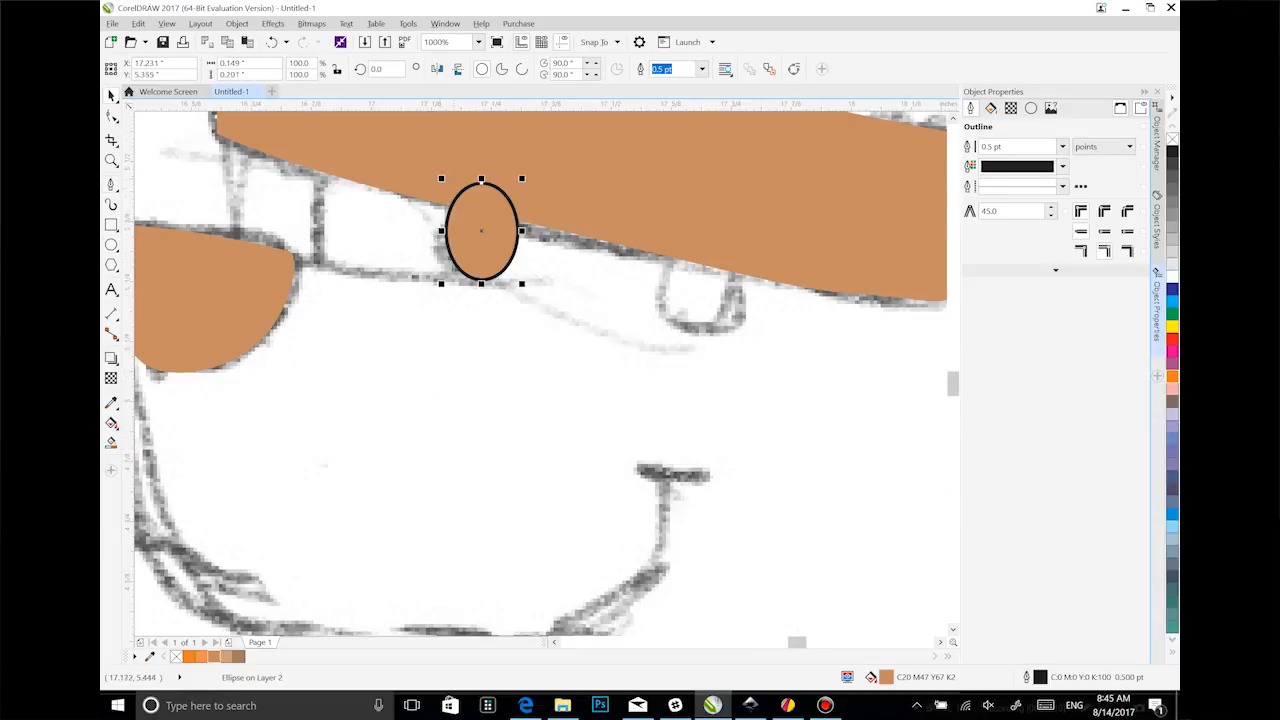
# Bring up the context menu on the oval eye below the brown brow
pyautogui.rightClick(448, 220)
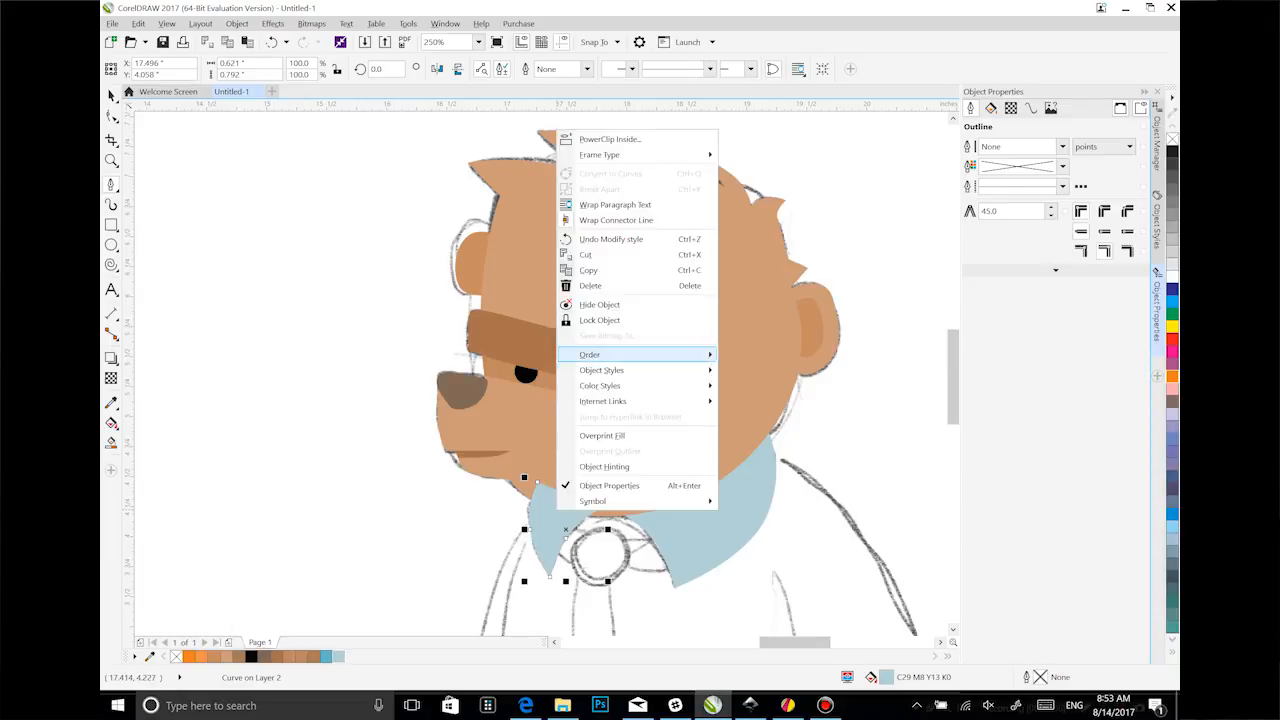
# Open the Order choices for the light blue collar shape
pyautogui.click(1062, 146)
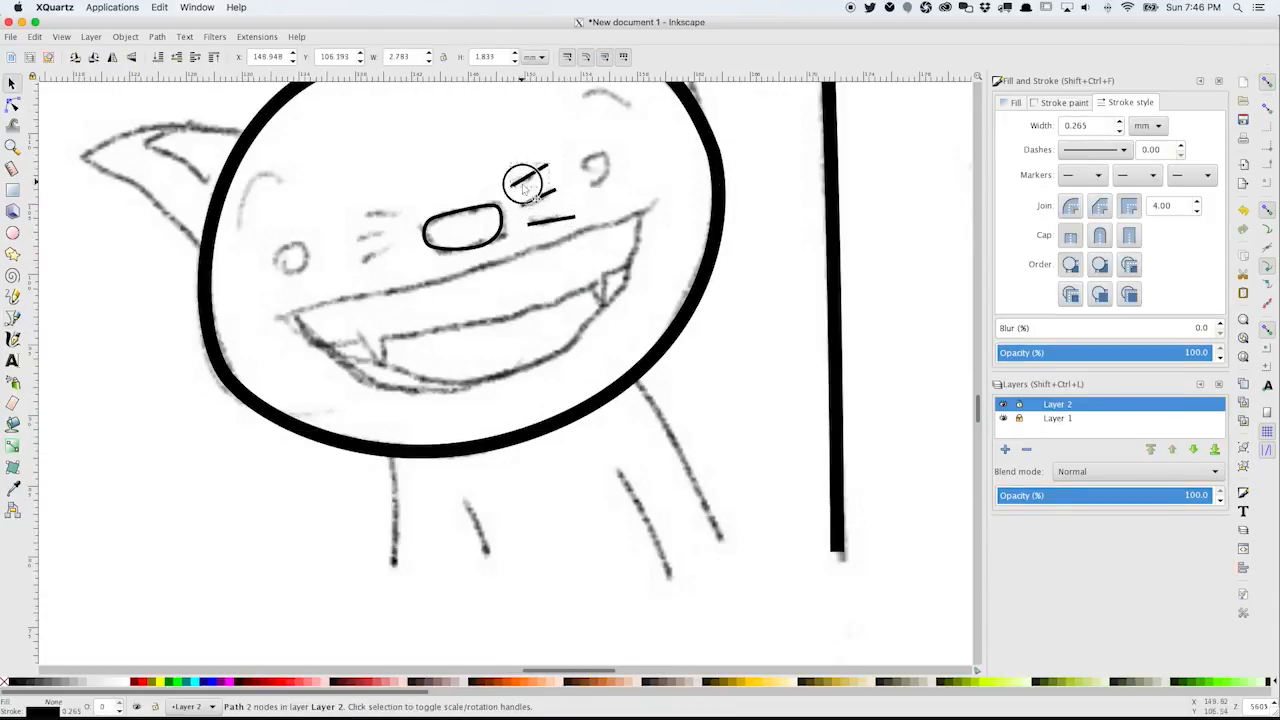
# Draw a short freehand stroke beside the cat's nose
pyautogui.moveTo(525, 185); pyautogui.dragTo(380, 215)
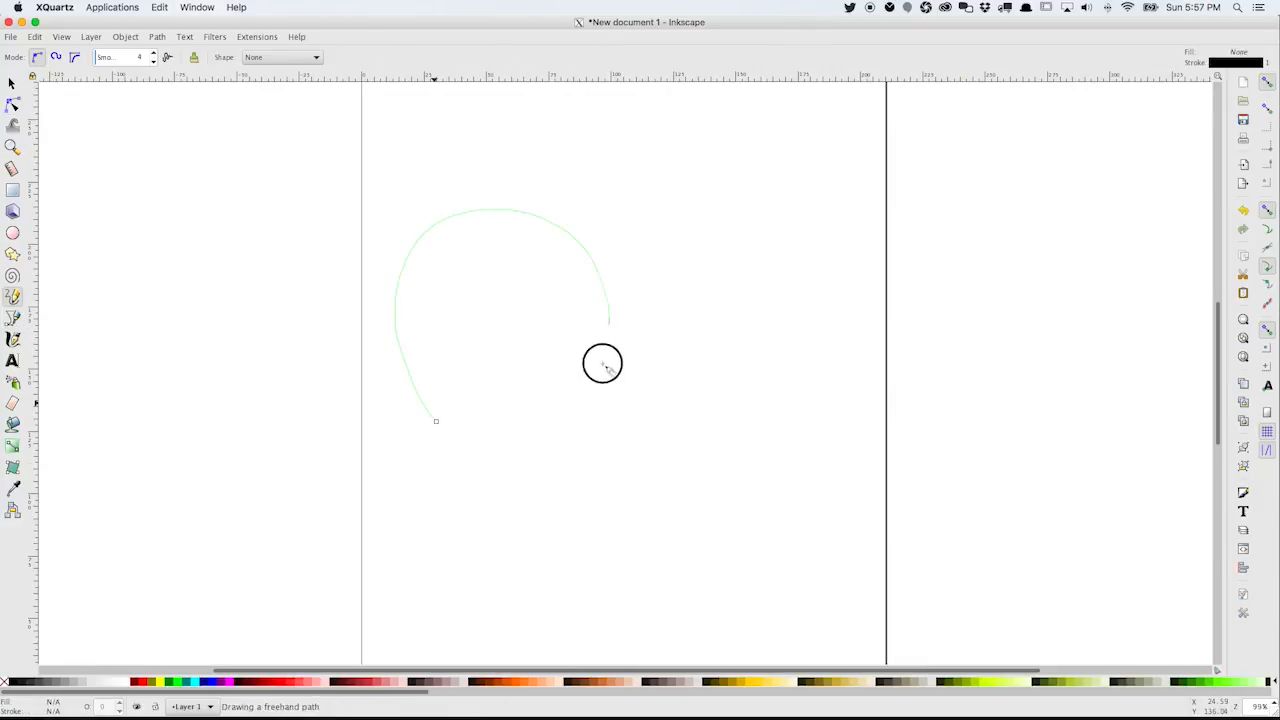
# Draw a long freehand curve crossing the page, then select the long path
pyautogui.moveTo(602, 363); pyautogui.dragTo(648, 148)
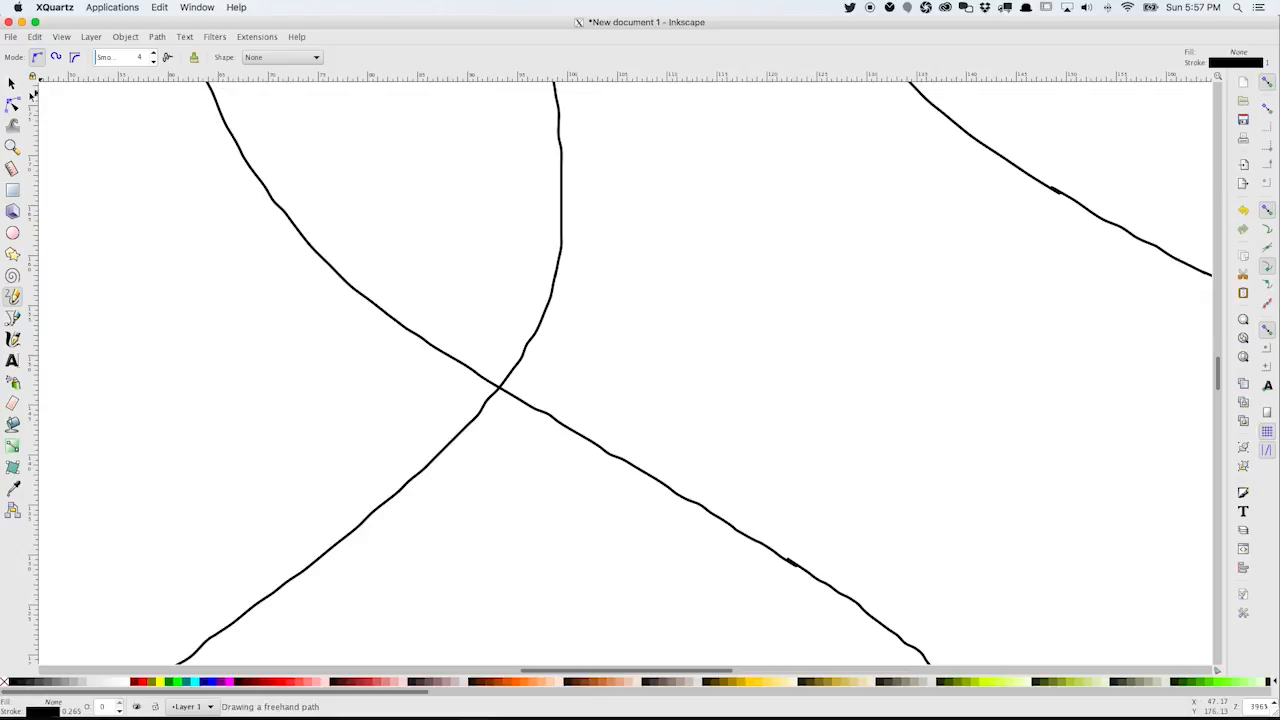
pyautogui.click(14, 84)
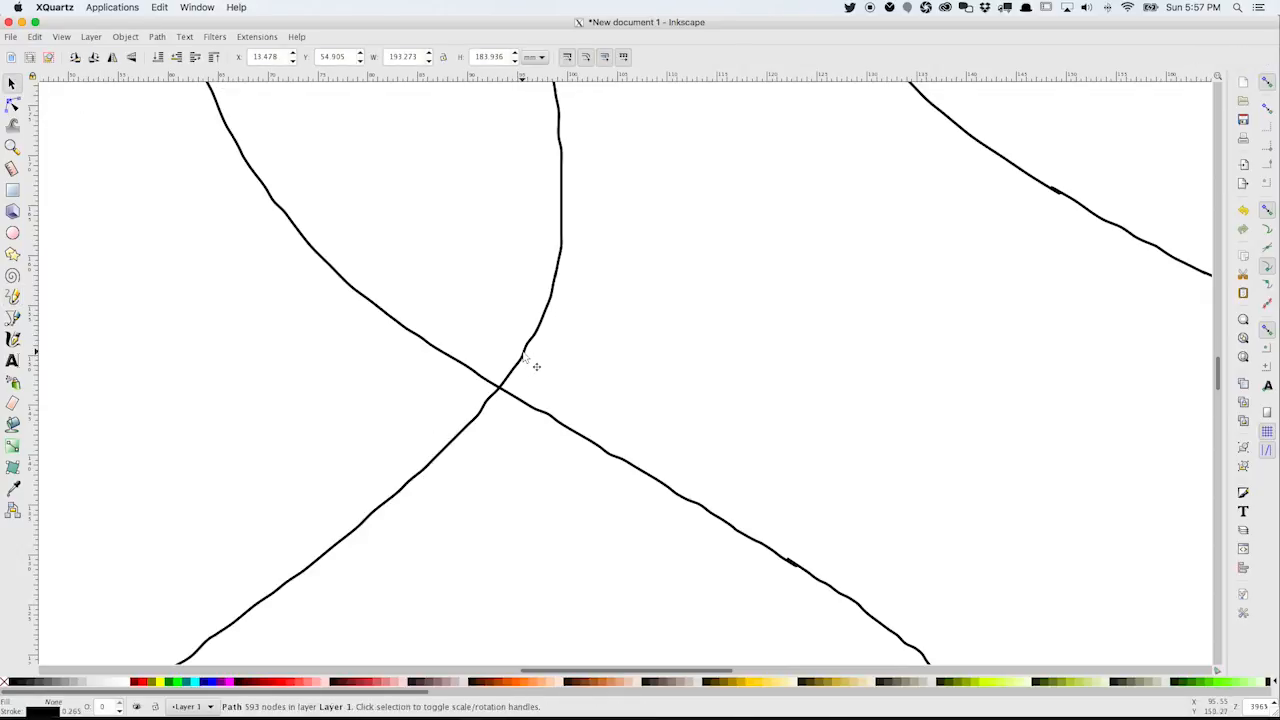
pyautogui.moveTo(530, 360)
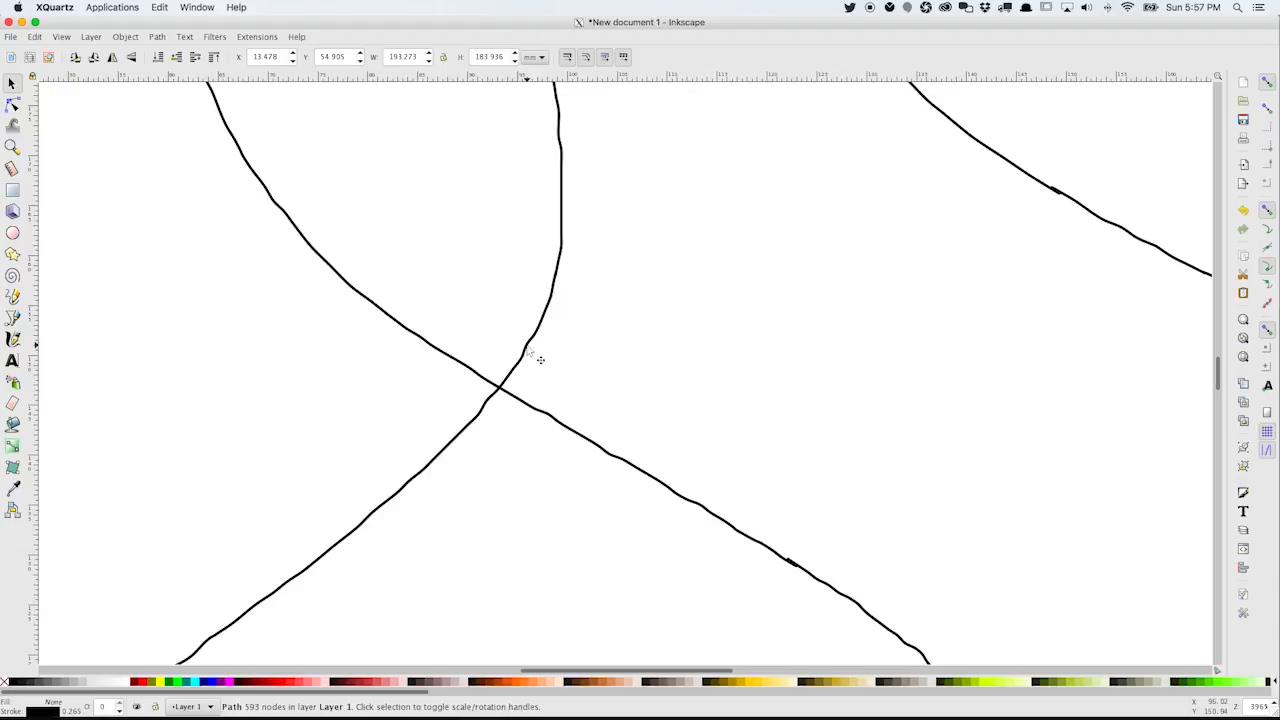
pyautogui.click(14, 103)
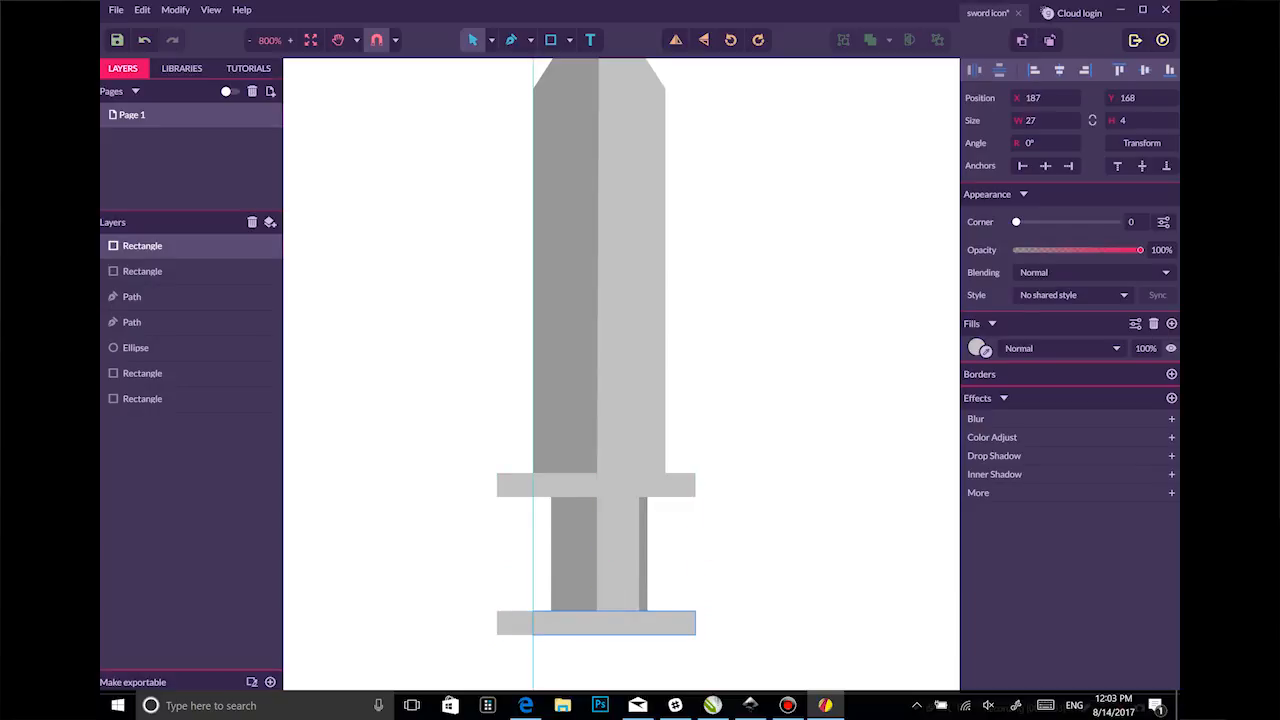
# Select the new grey band rectangle across the sword's grip
pyautogui.click(142, 398)
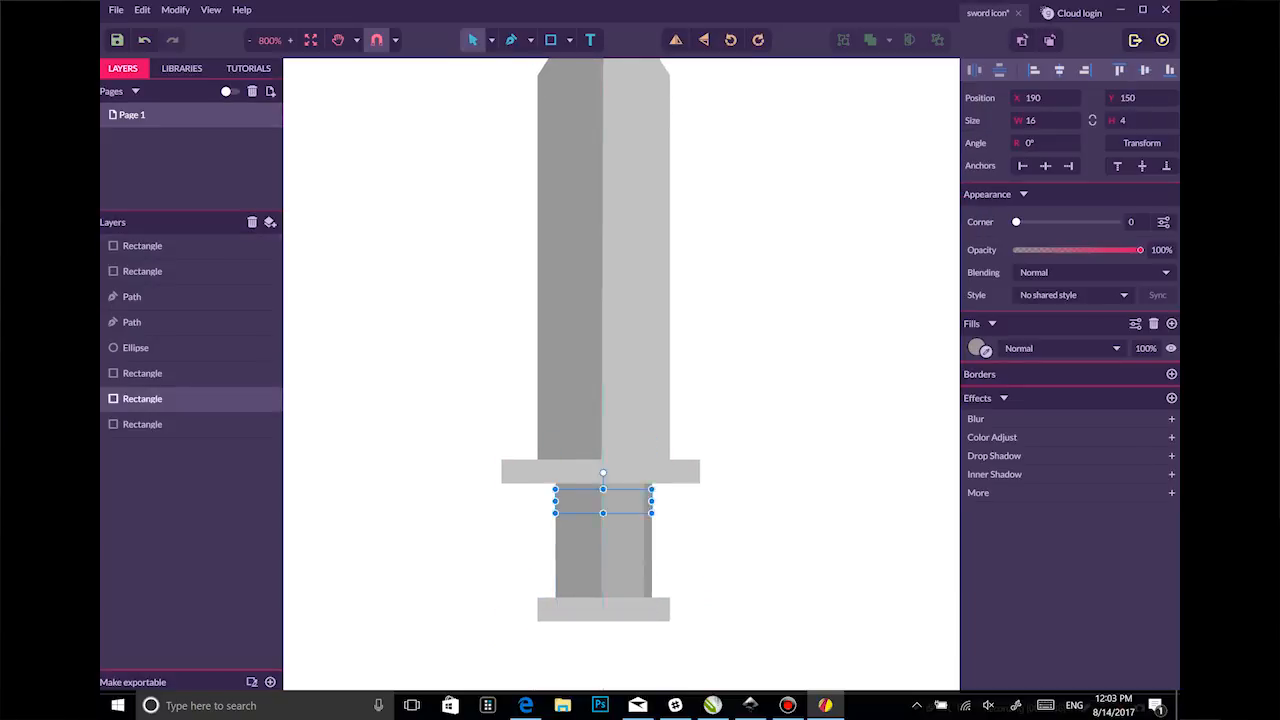